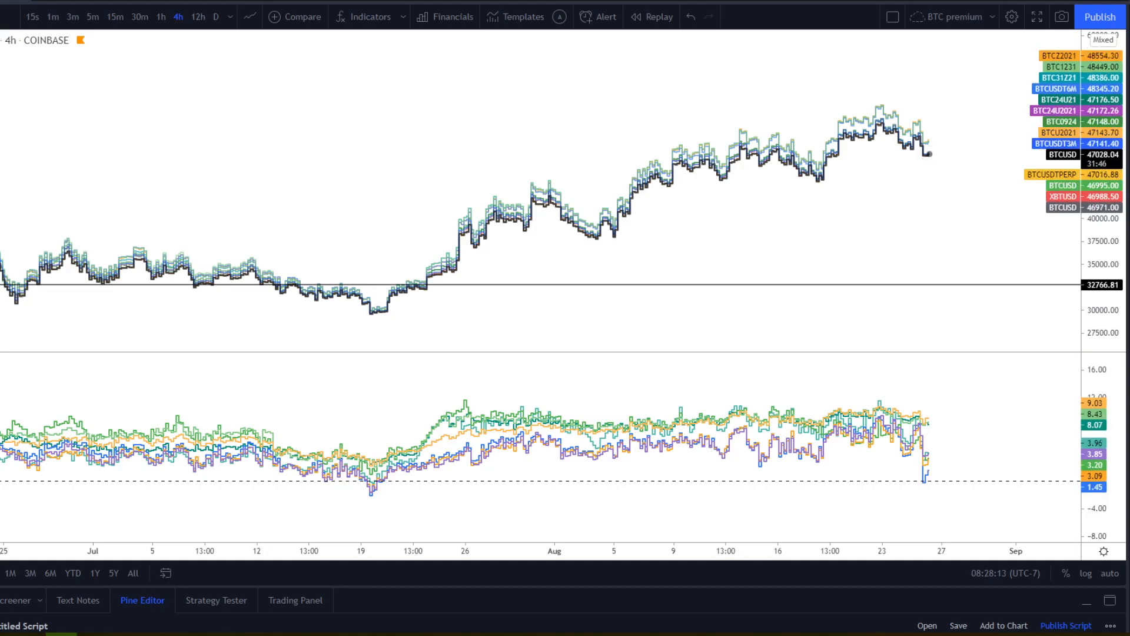
pyautogui.moveTo(876, 122)
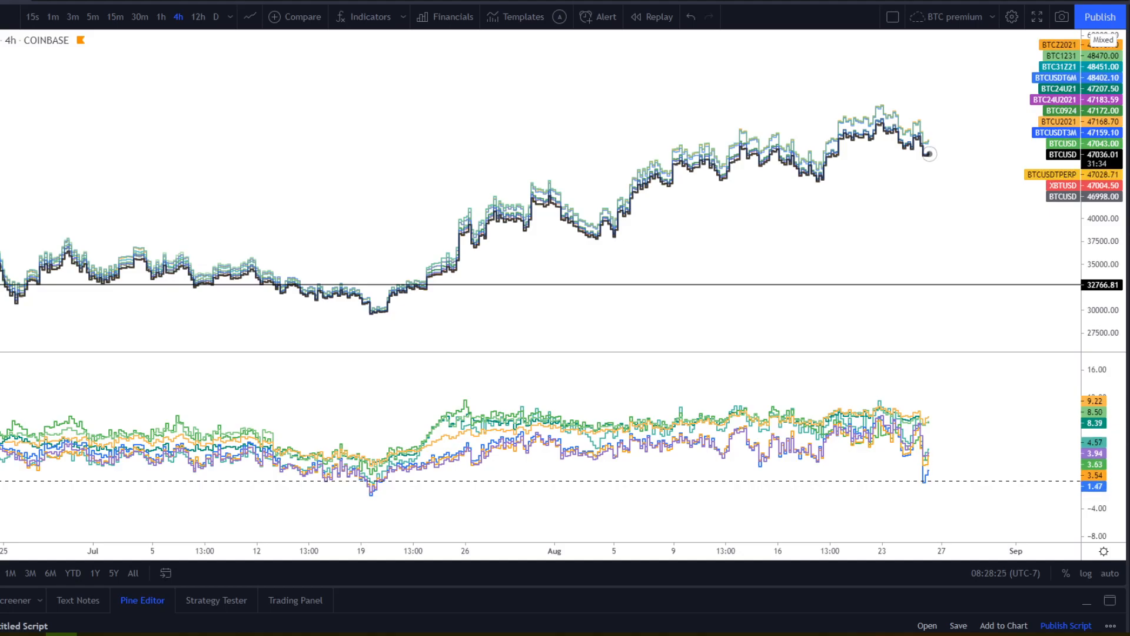
pyautogui.moveTo(926, 428)
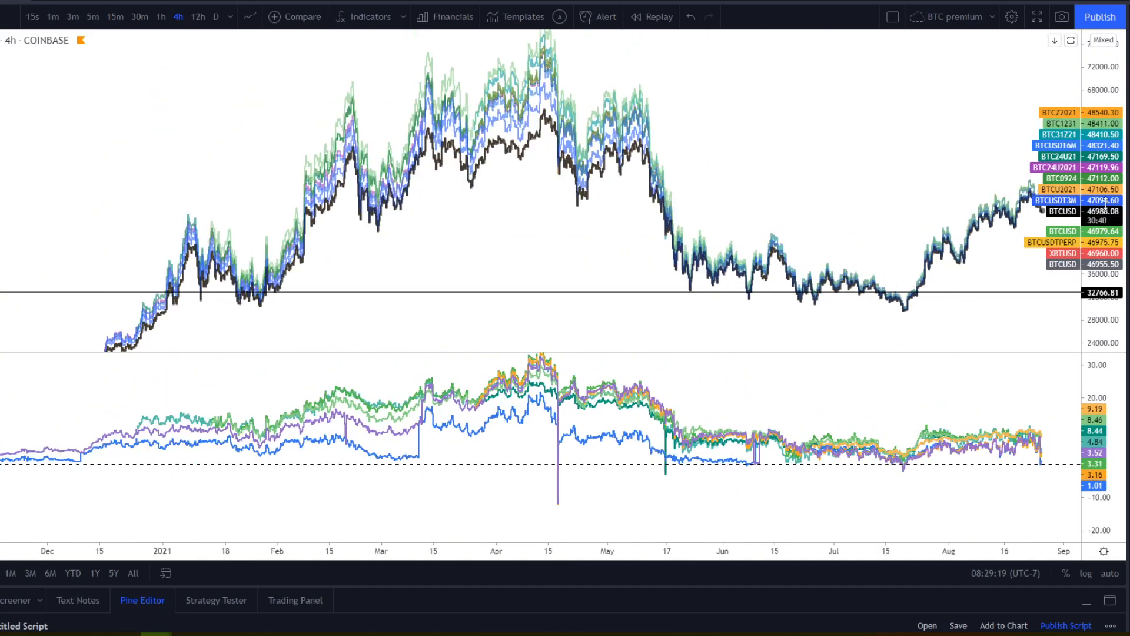
pyautogui.moveTo(636, 96)
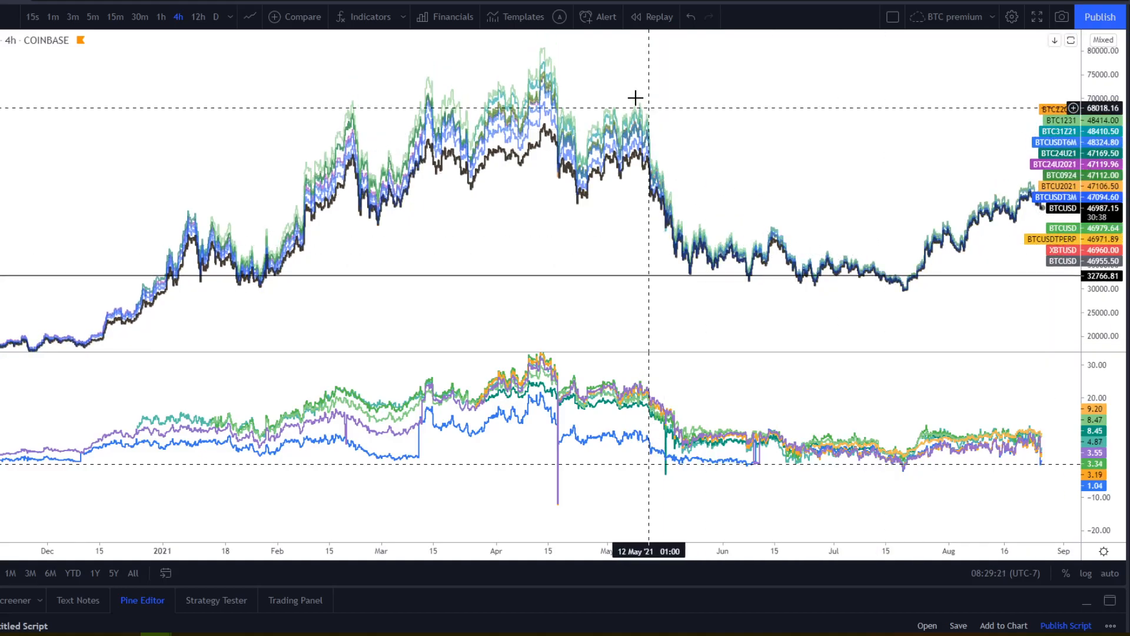
pyautogui.moveTo(346, 176)
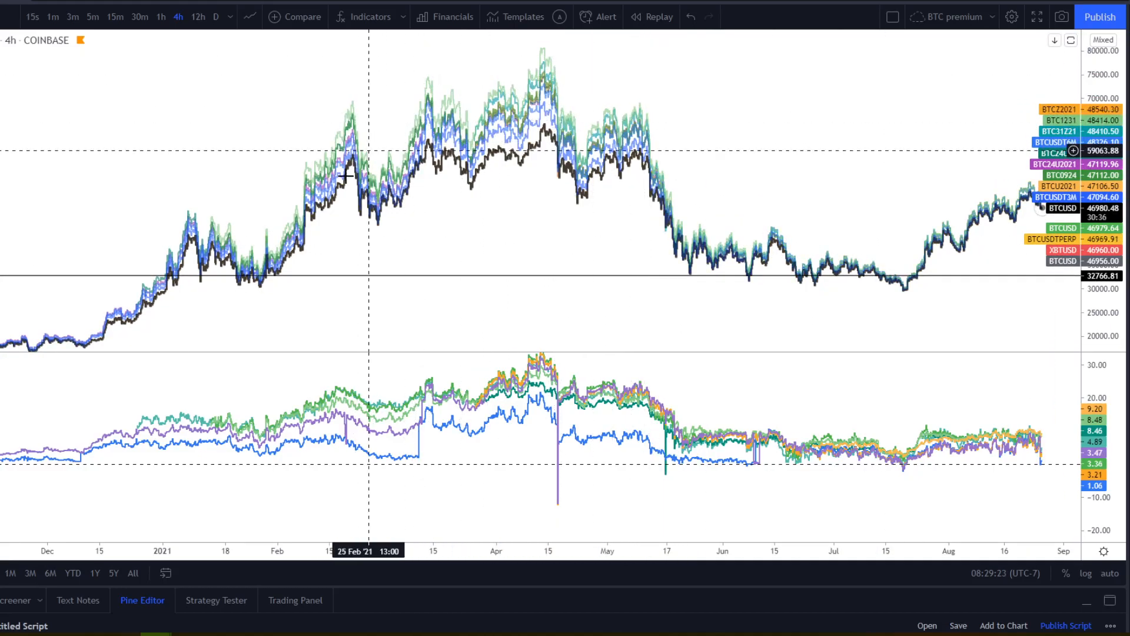
pyautogui.moveTo(532, 129)
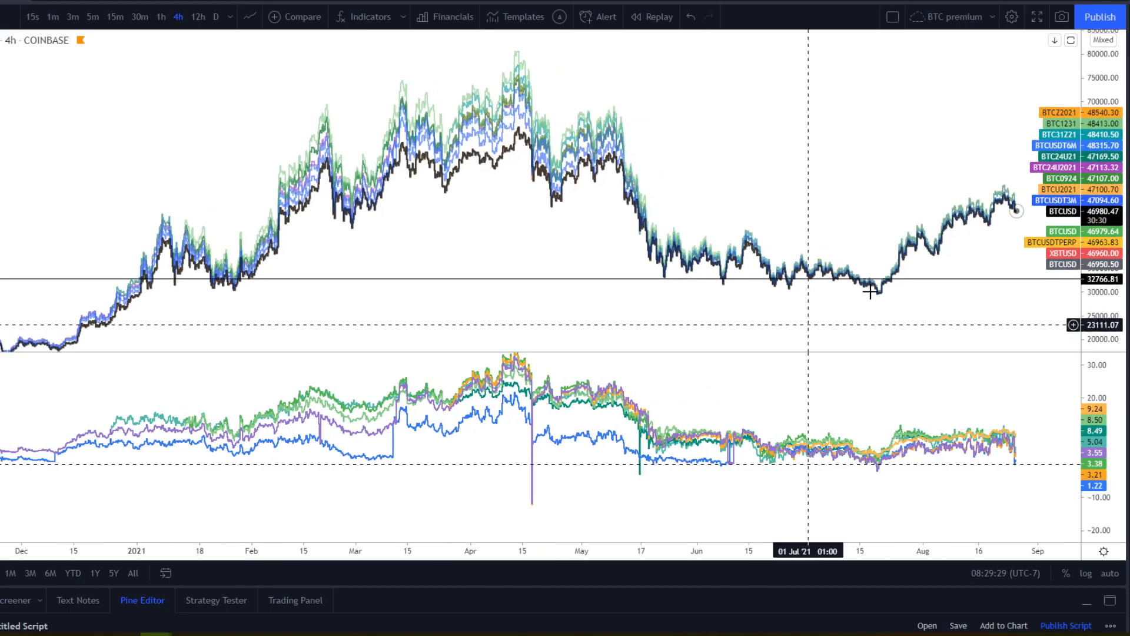
pyautogui.moveTo(832, 283)
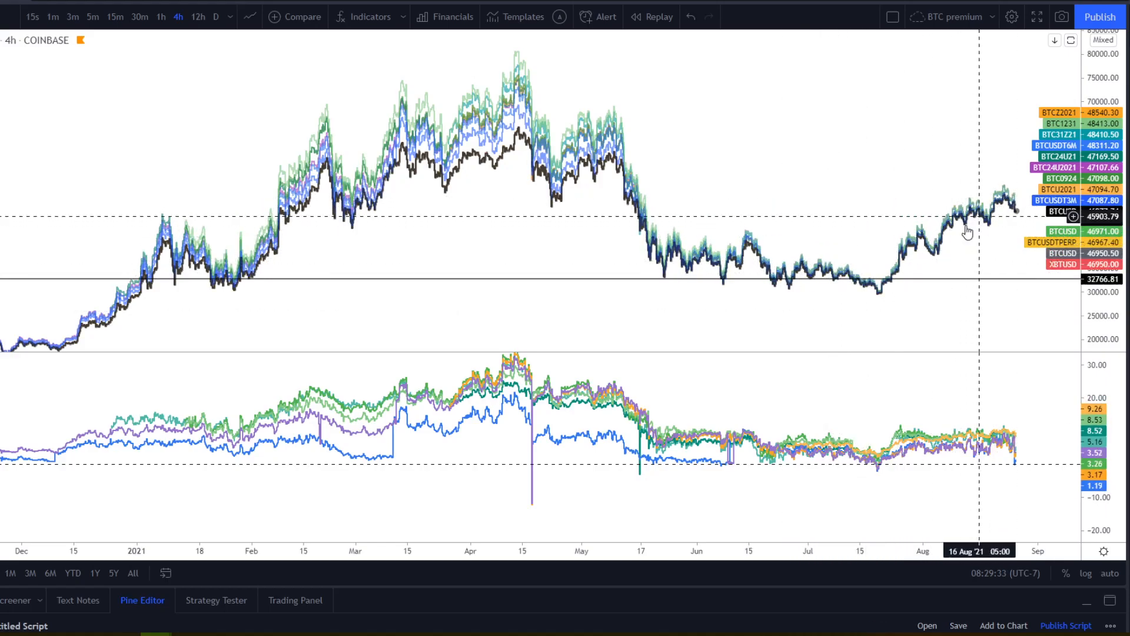
pyautogui.moveTo(302, 151)
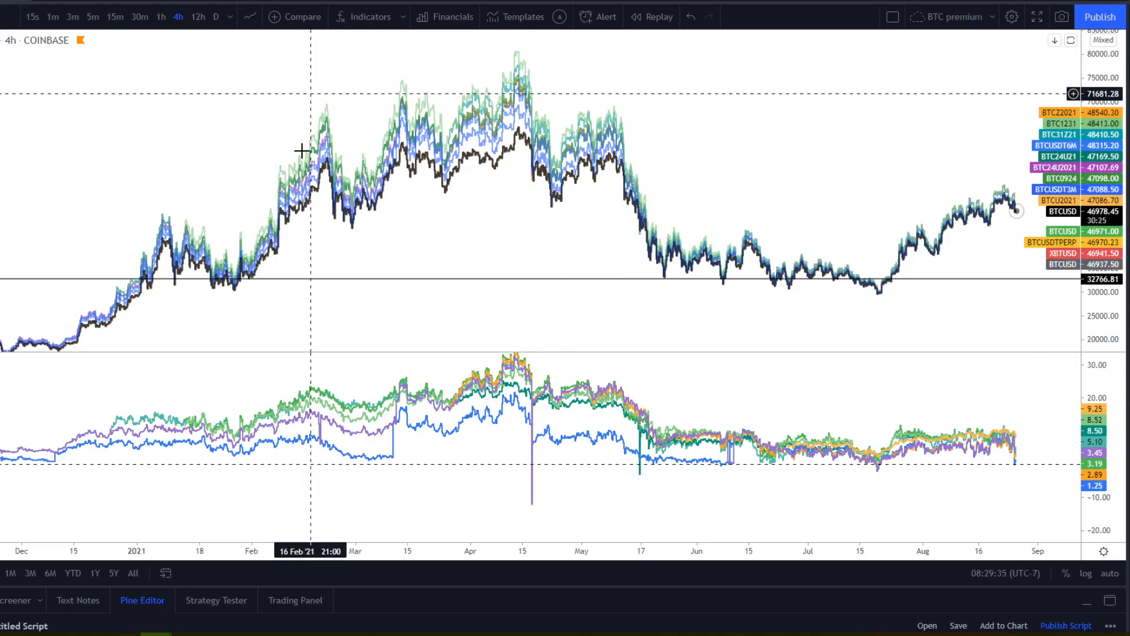
pyautogui.moveTo(549, 139)
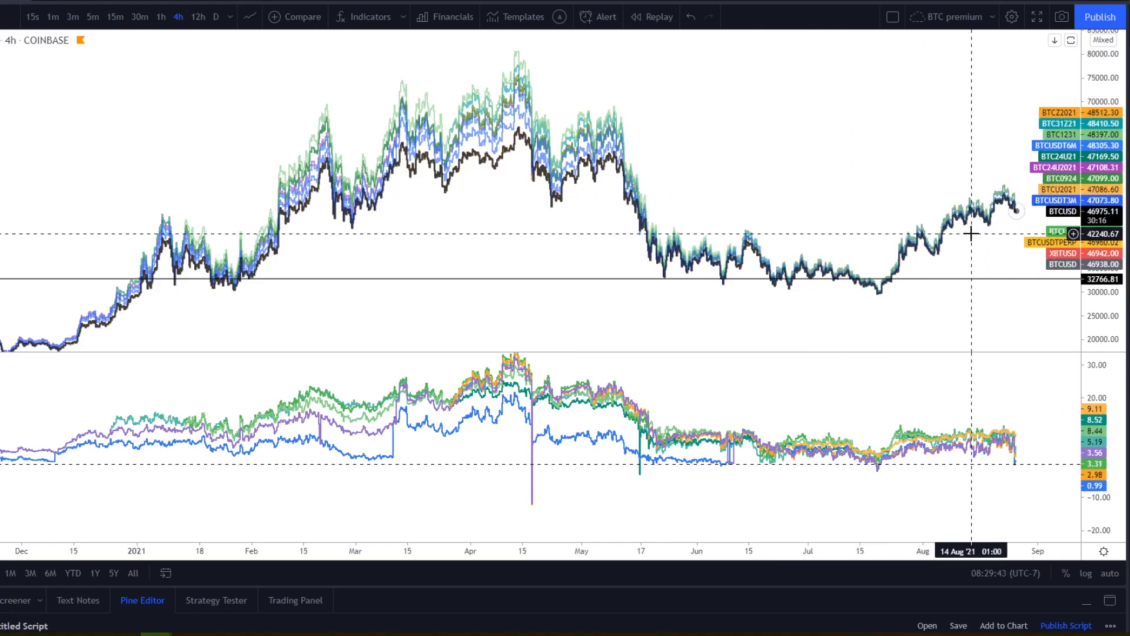
pyautogui.moveTo(978, 254)
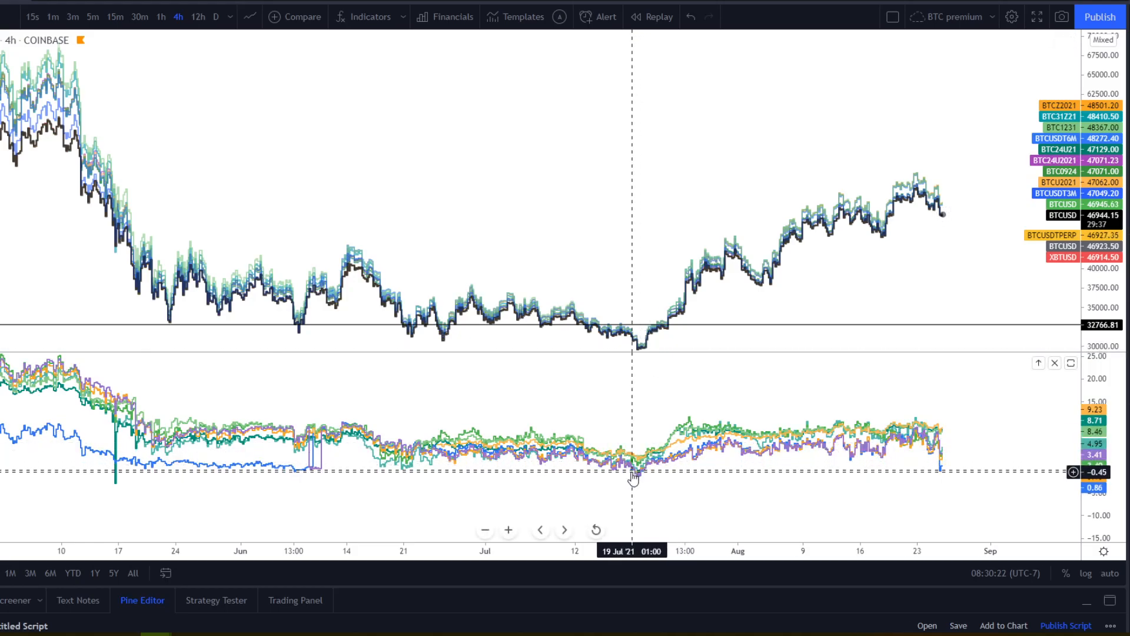
pyautogui.moveTo(647, 448)
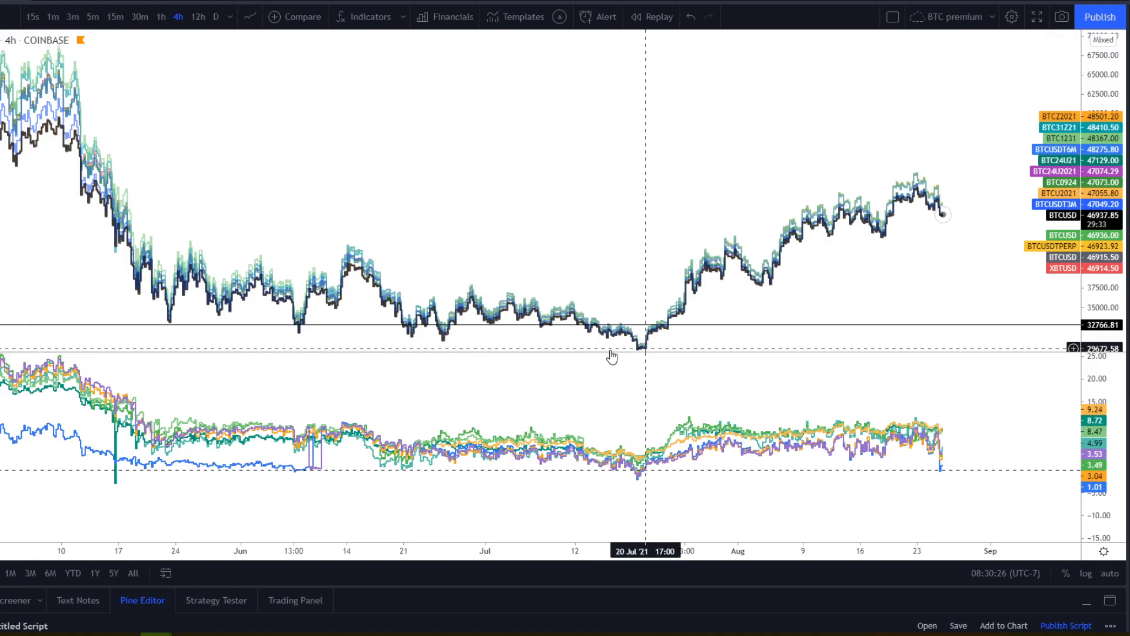
pyautogui.moveTo(640, 379)
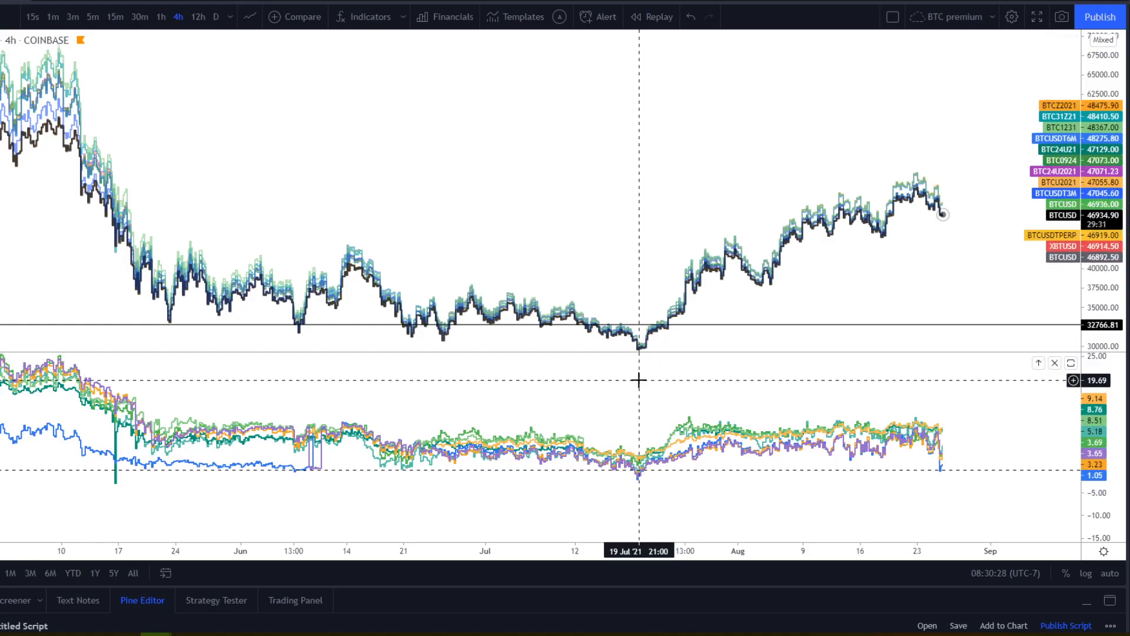
pyautogui.moveTo(594, 354)
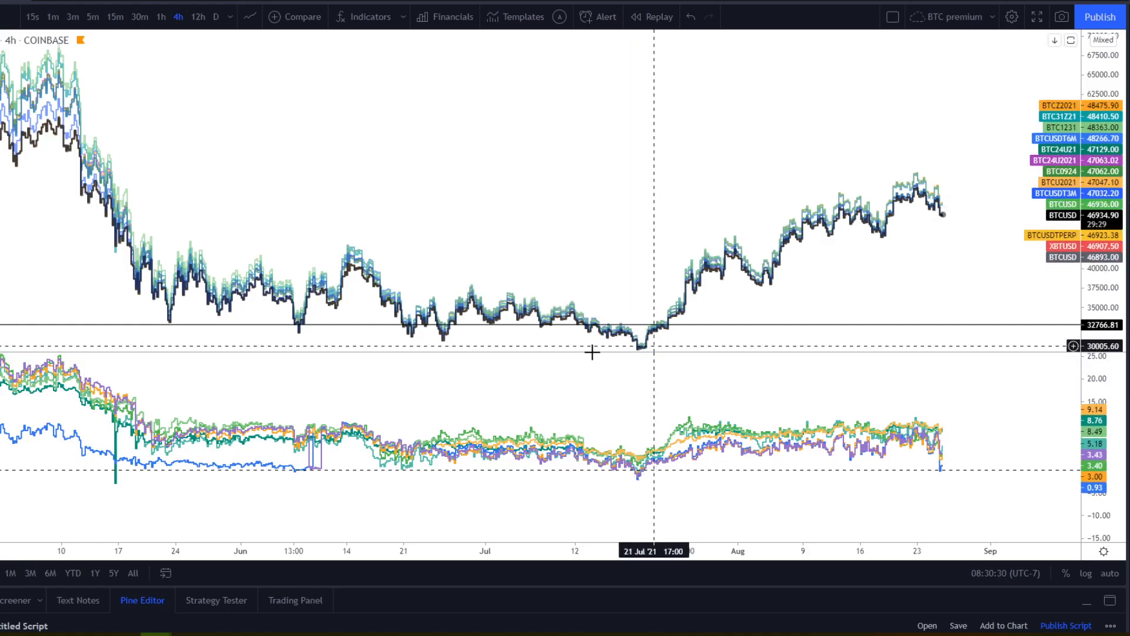
pyautogui.moveTo(655, 353)
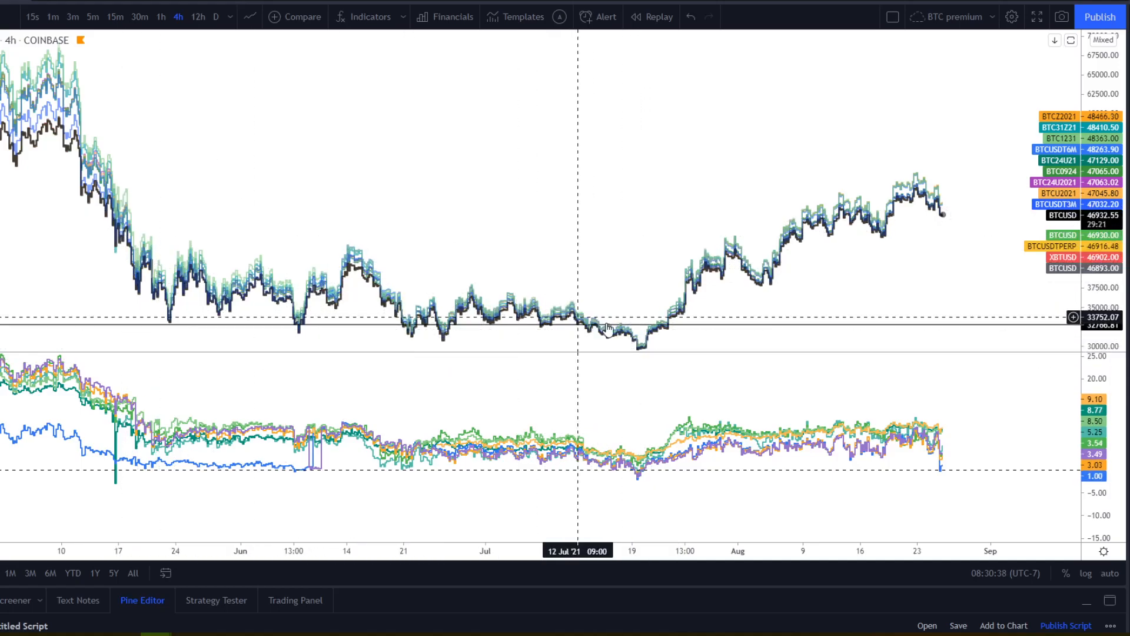
pyautogui.moveTo(706, 480)
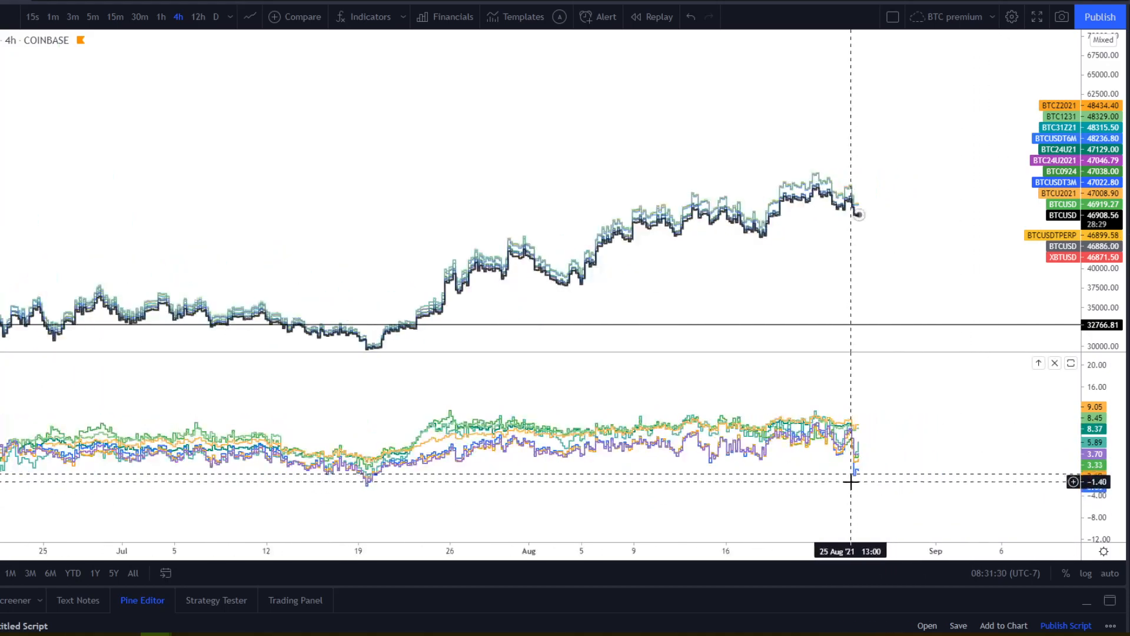
pyautogui.moveTo(860, 462)
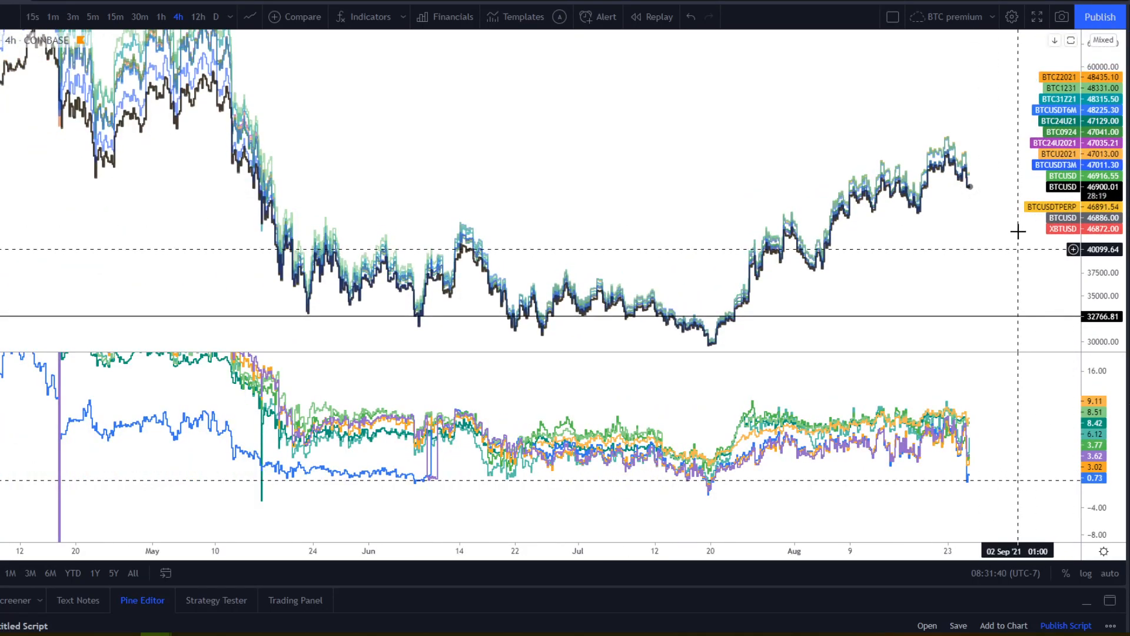
pyautogui.moveTo(965, 473)
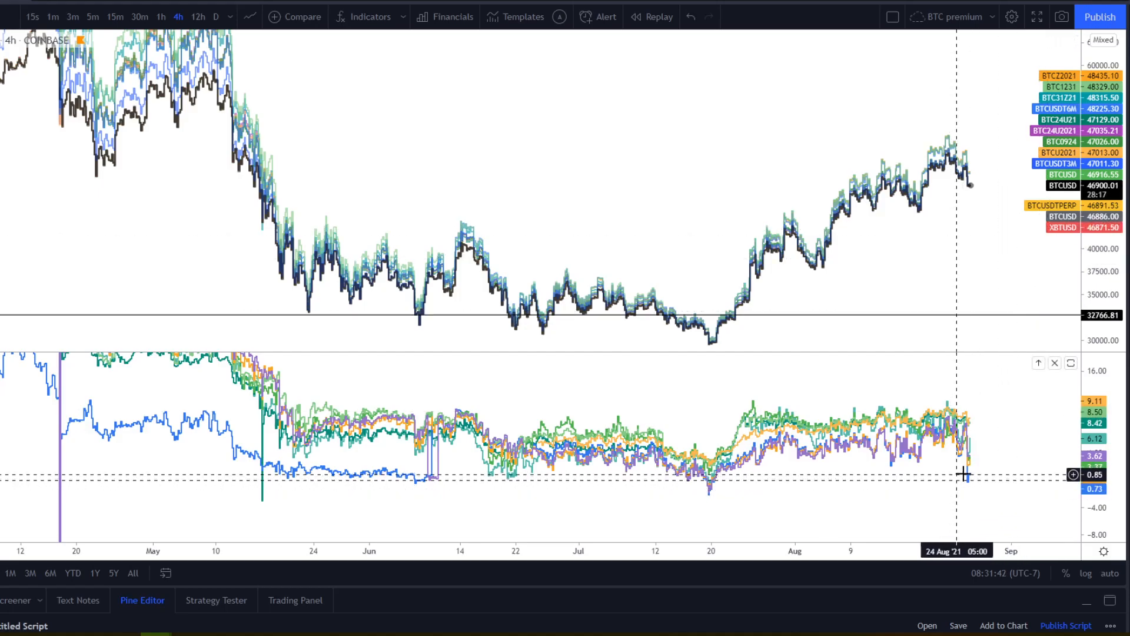
pyautogui.moveTo(971, 189)
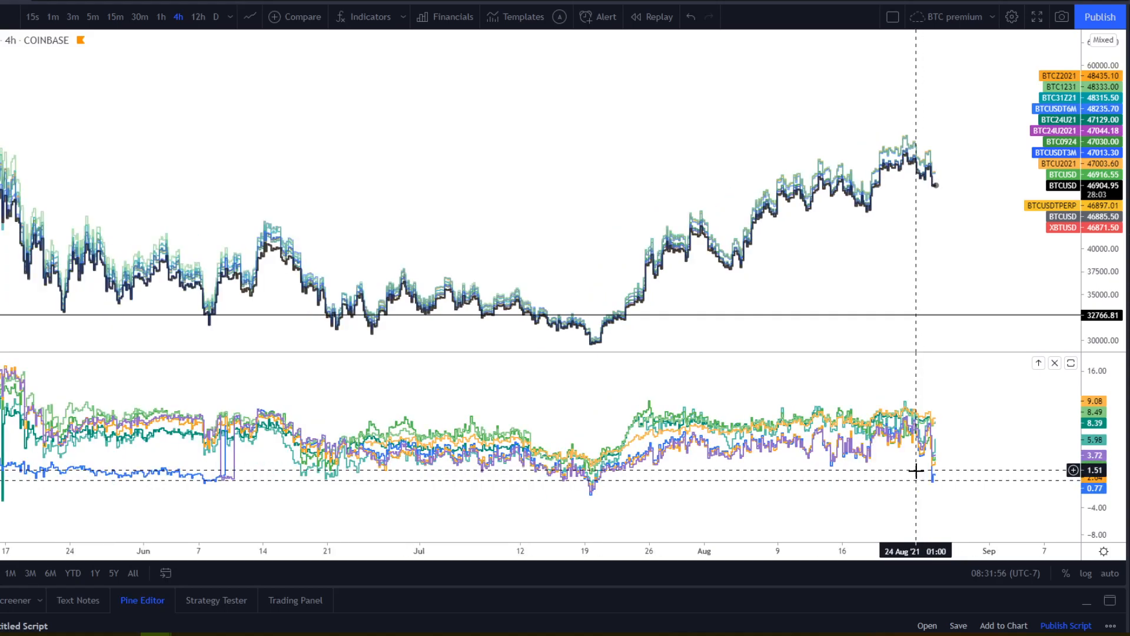
pyautogui.moveTo(900, 393)
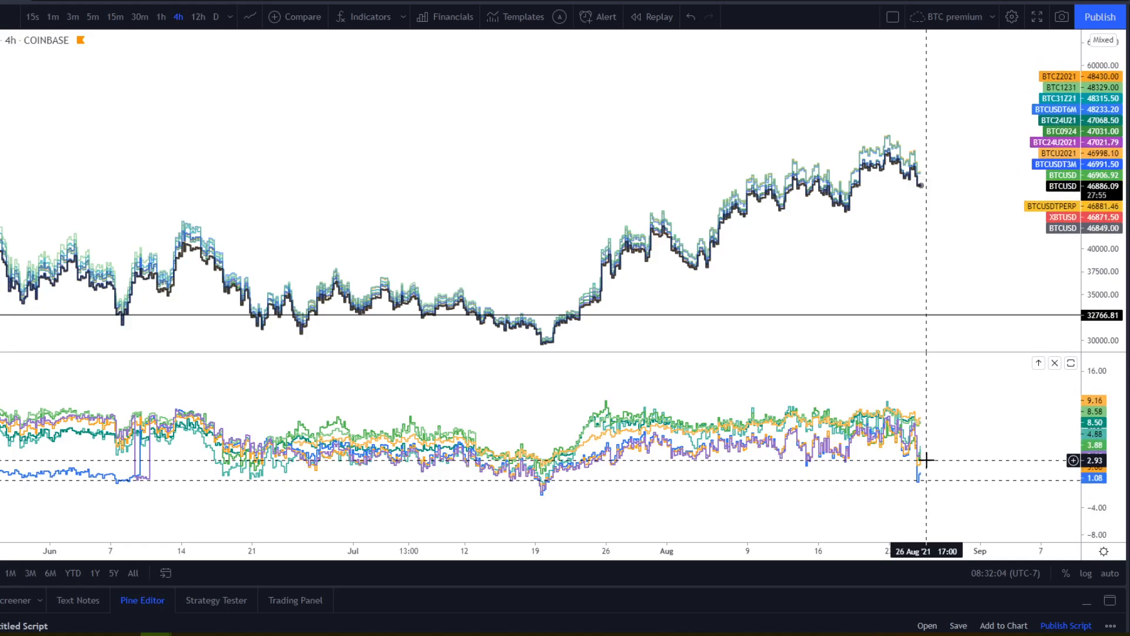
pyautogui.moveTo(1003, 212)
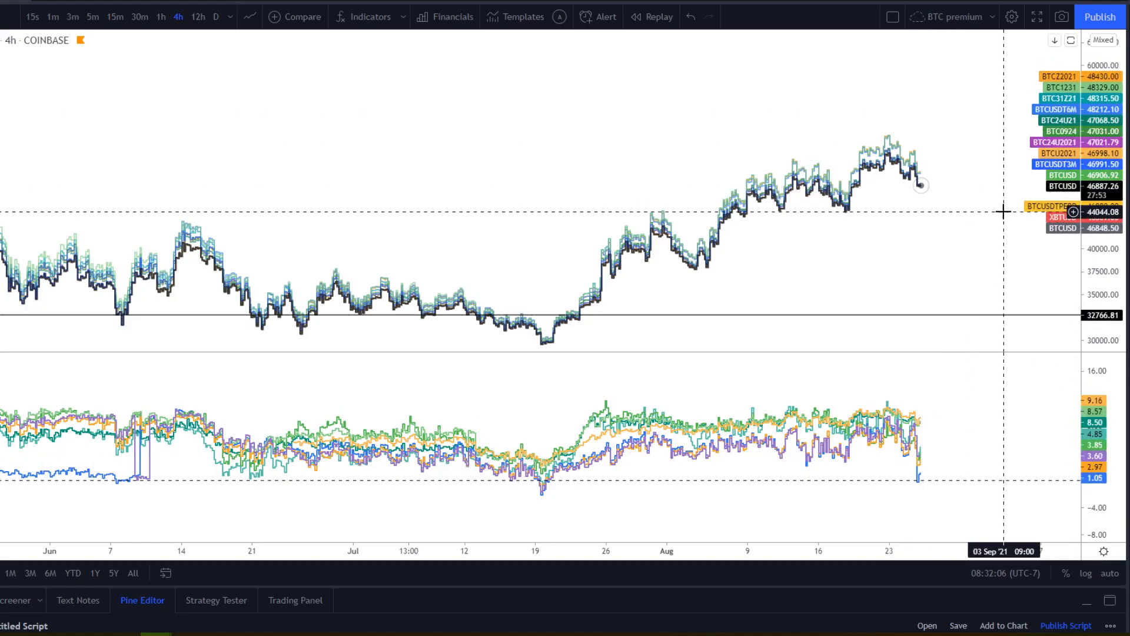